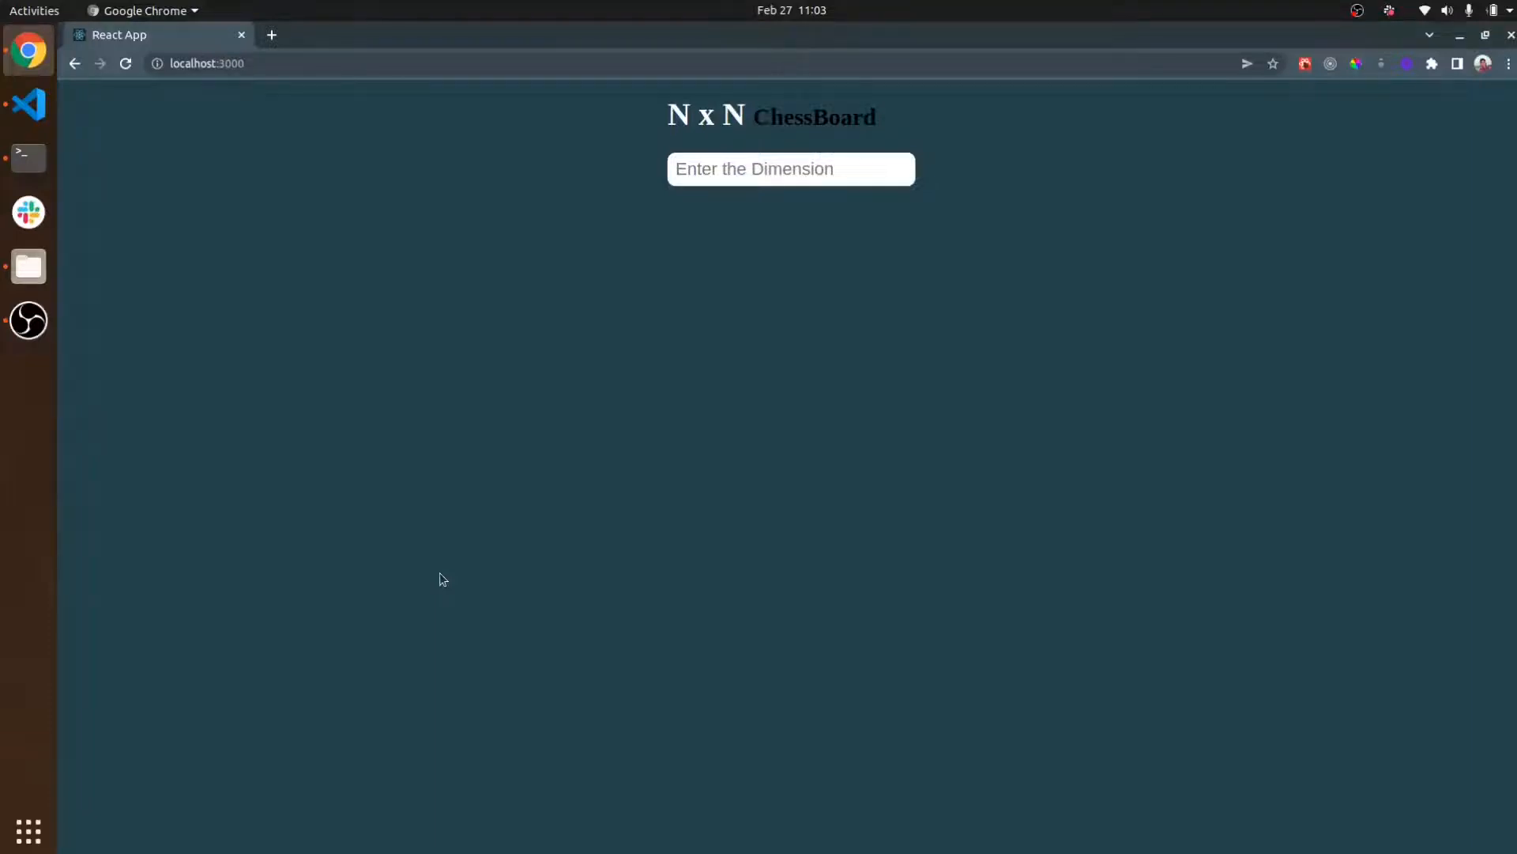
# - Enter dimension 5, then 7, to redraw the board as a 7×7 checkerboard
pyautogui.click(789, 168)
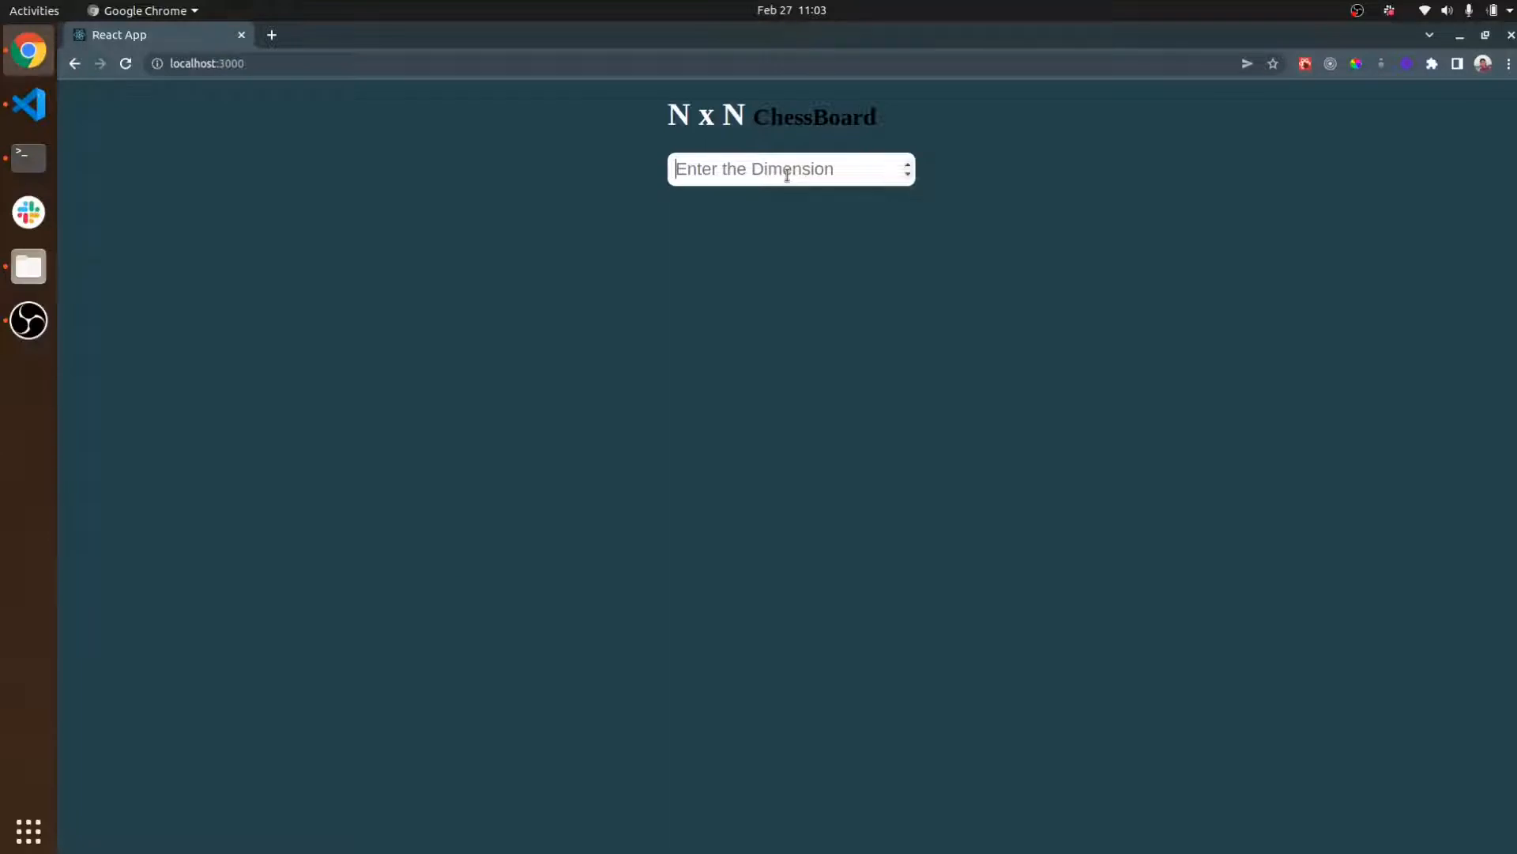
pyautogui.write('5')
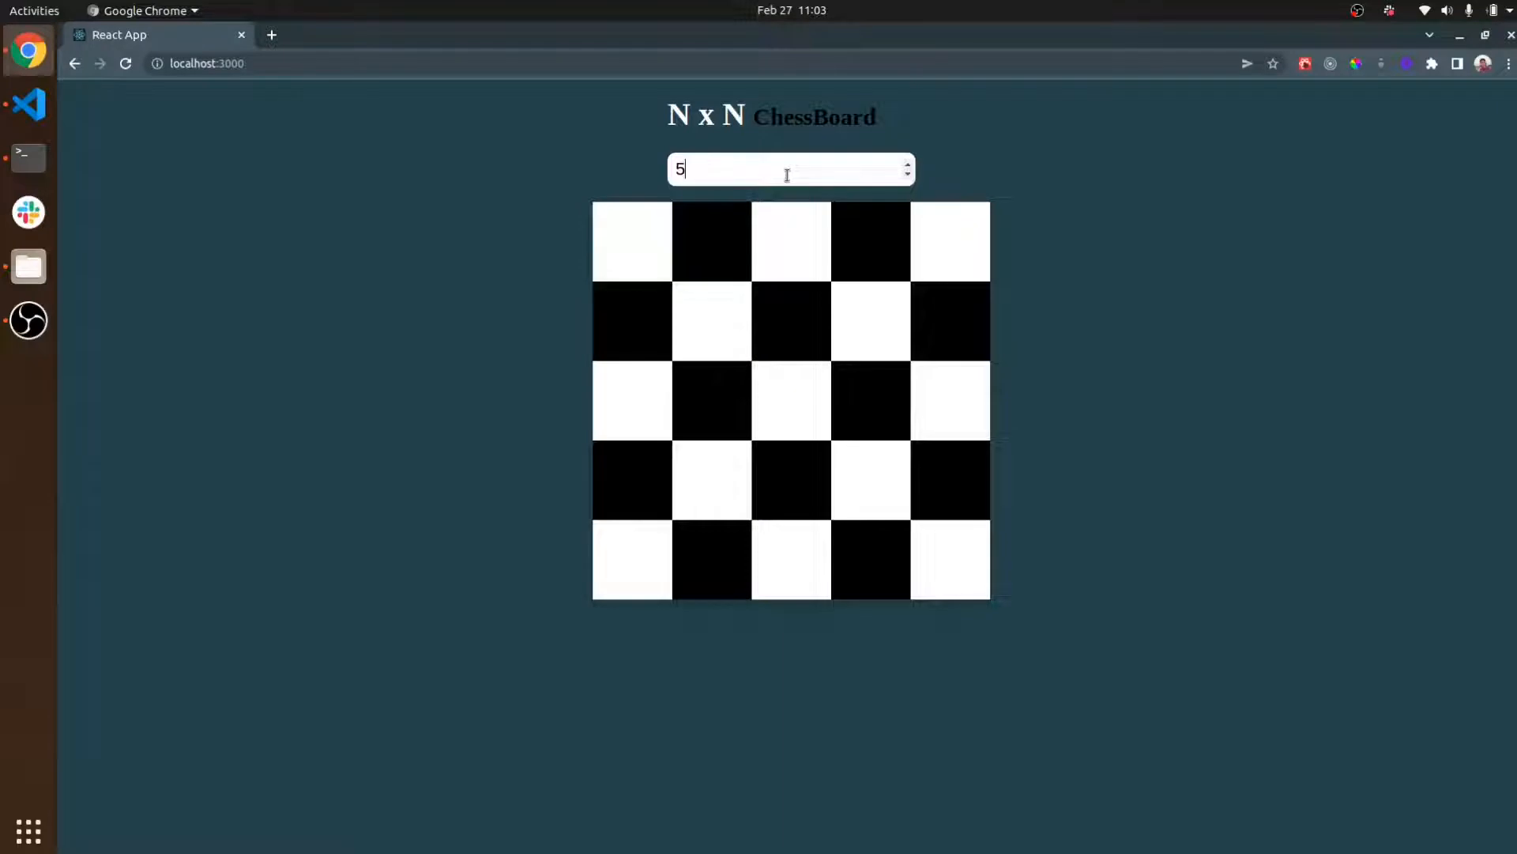
pyautogui.write('7')
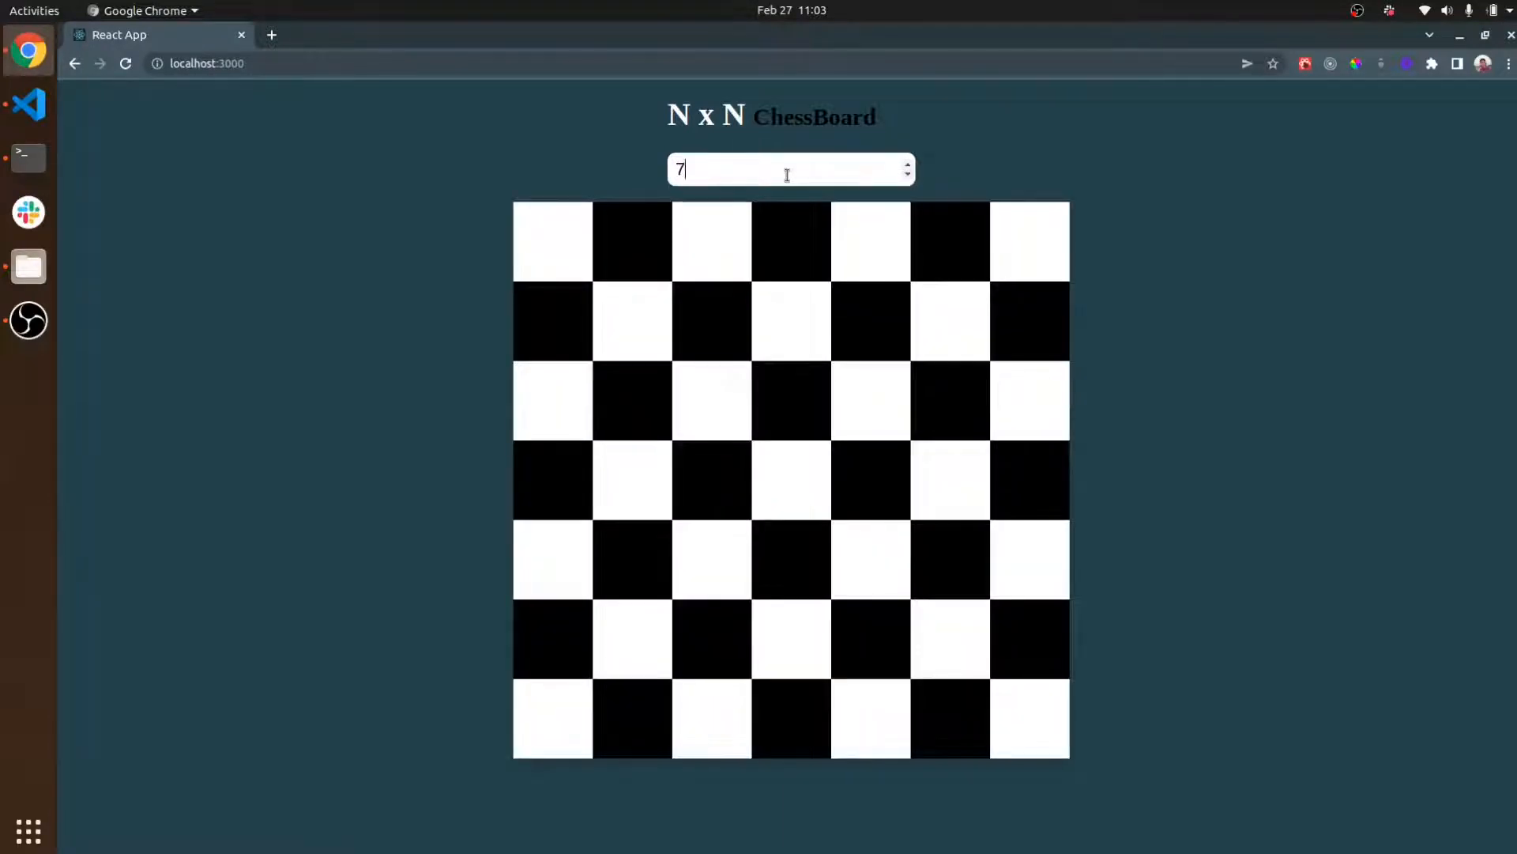
pyautogui.moveTo(28, 103)
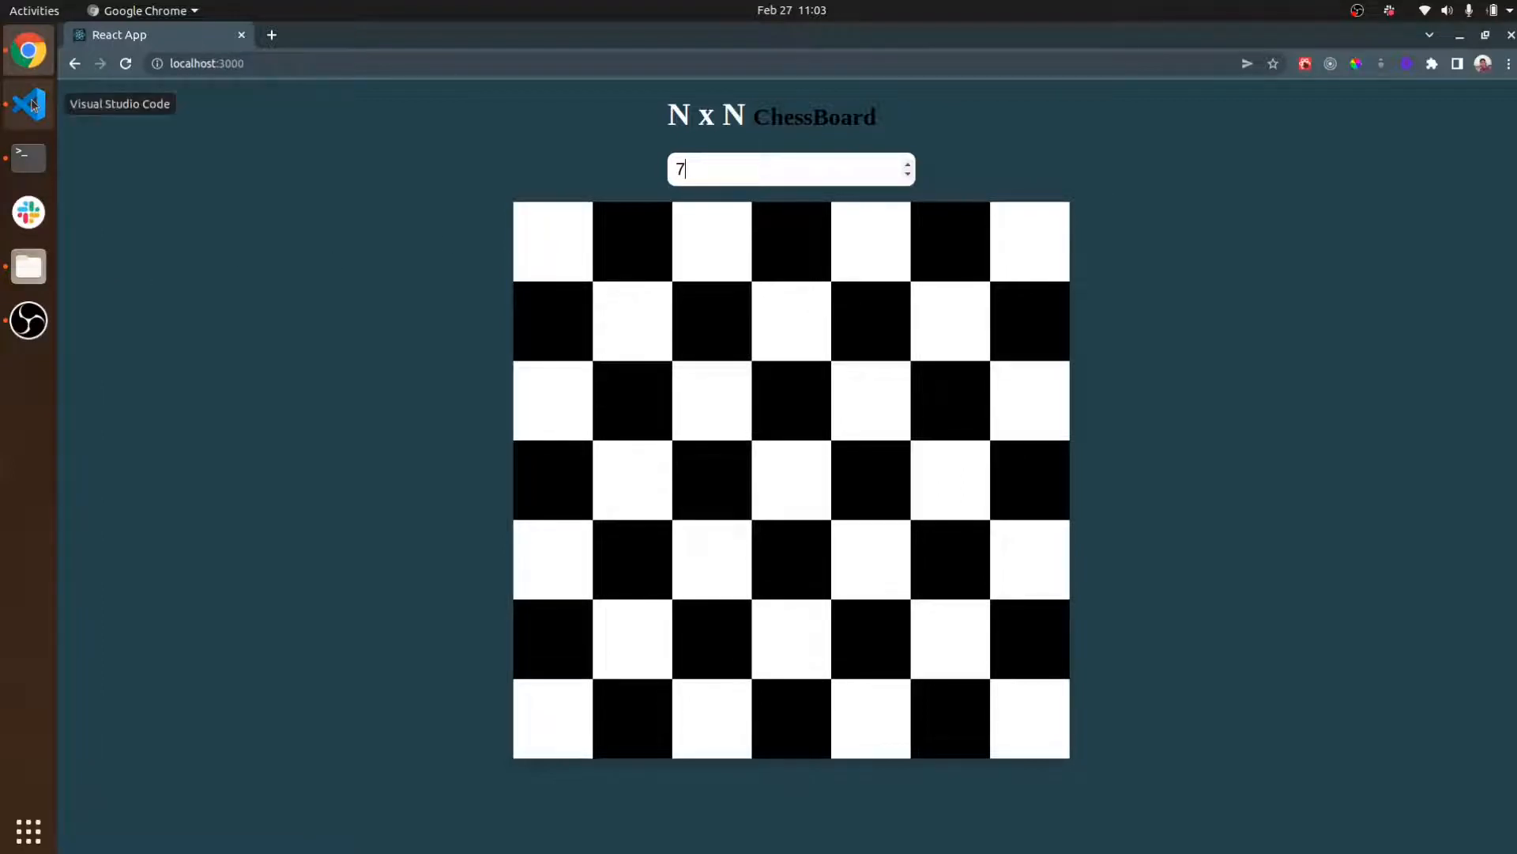
# - Switch to VS Code and toggle the Explorer sidebar to reveal App.js with makeChessBoard
pyautogui.click(27, 105)
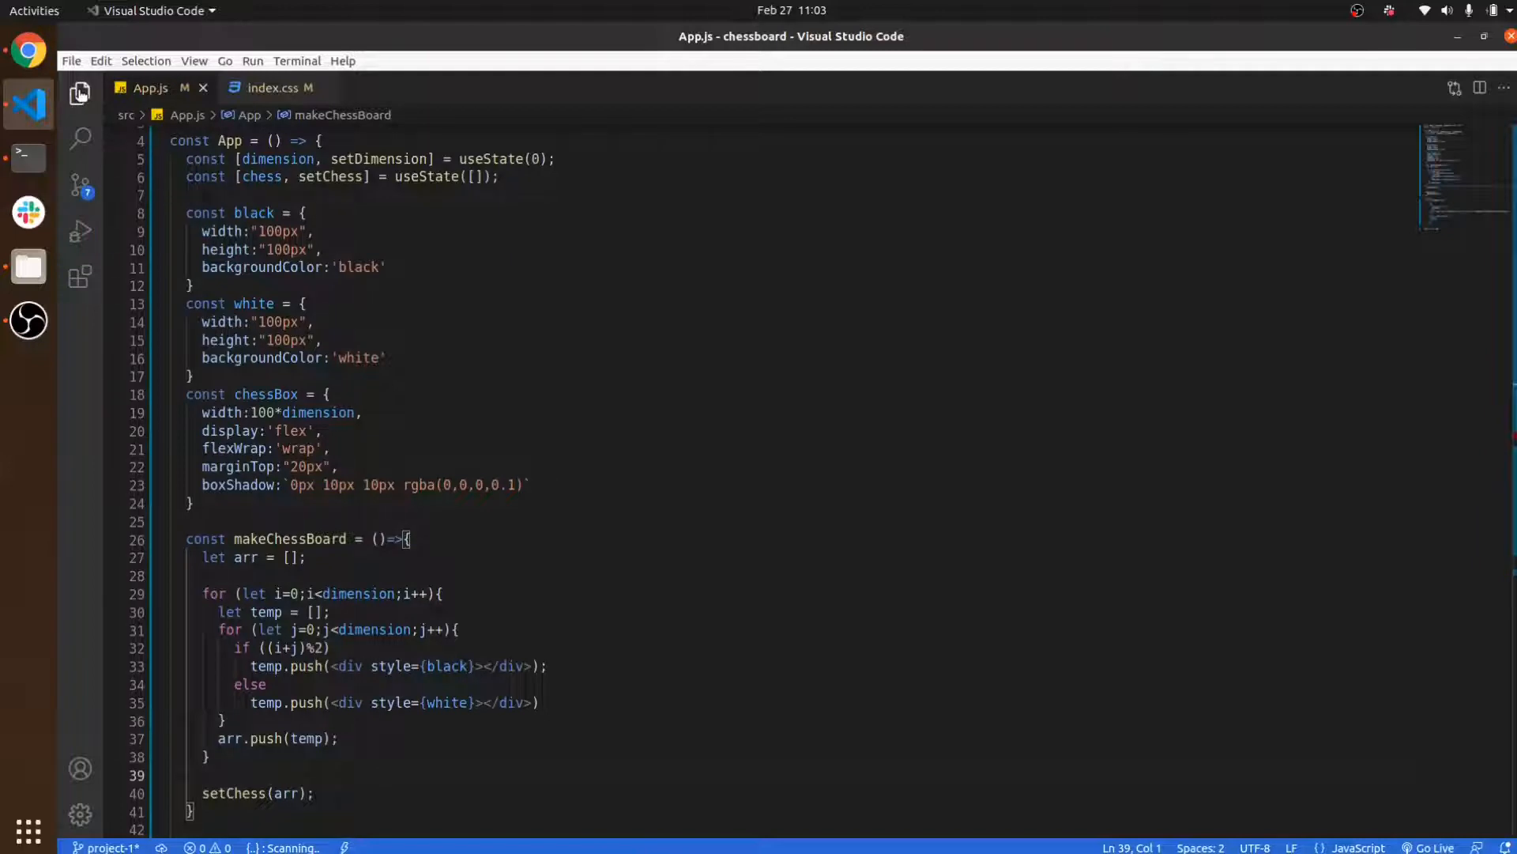
pyautogui.click(81, 94)
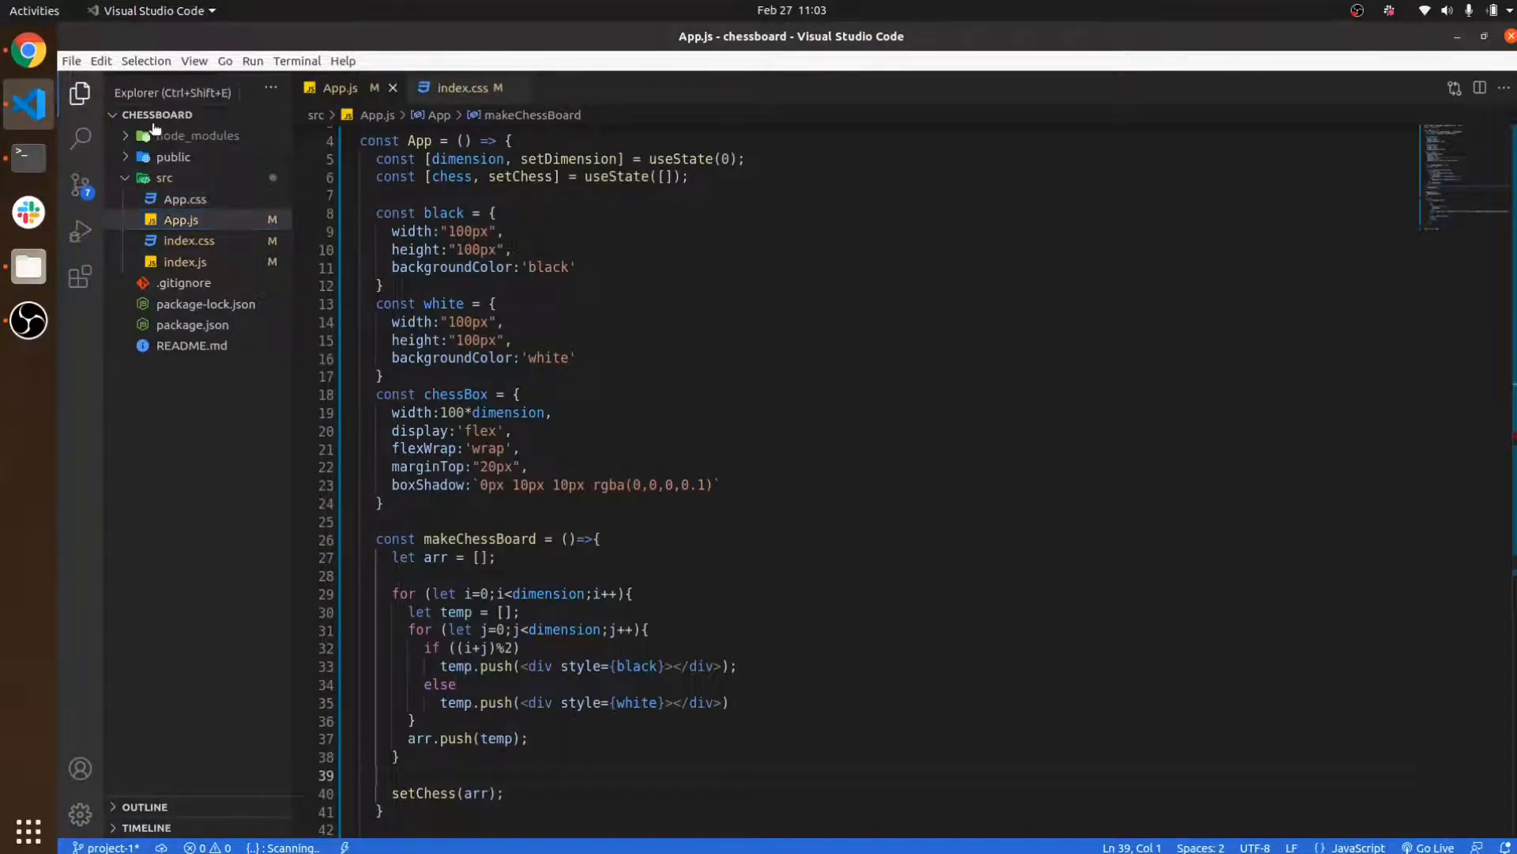
pyautogui.click(81, 92)
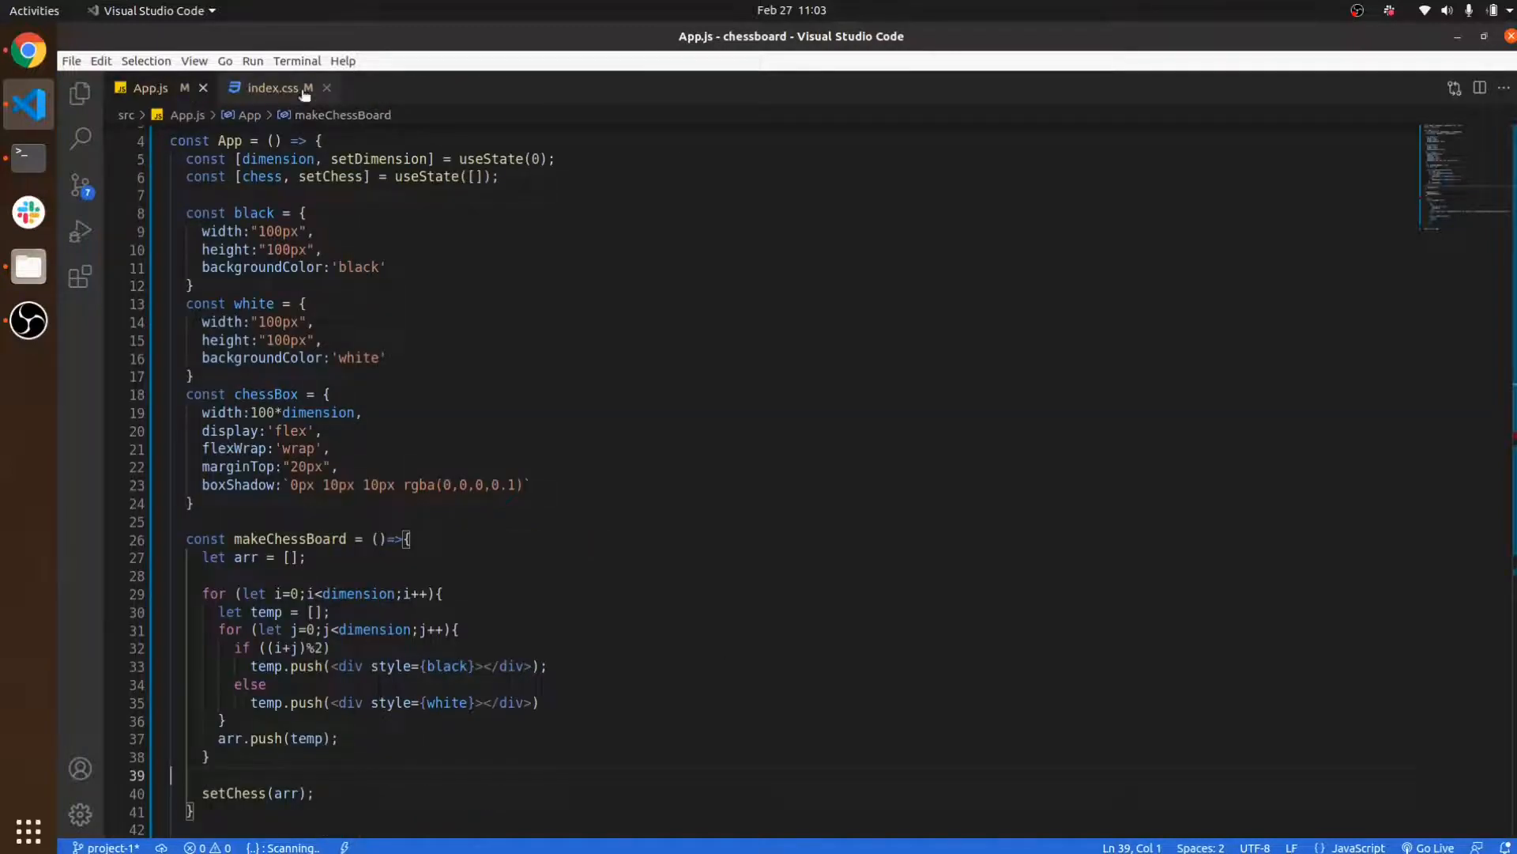
# - Open index.css and highlight the align-items and justify-content rules of .chess
pyautogui.click(272, 87)
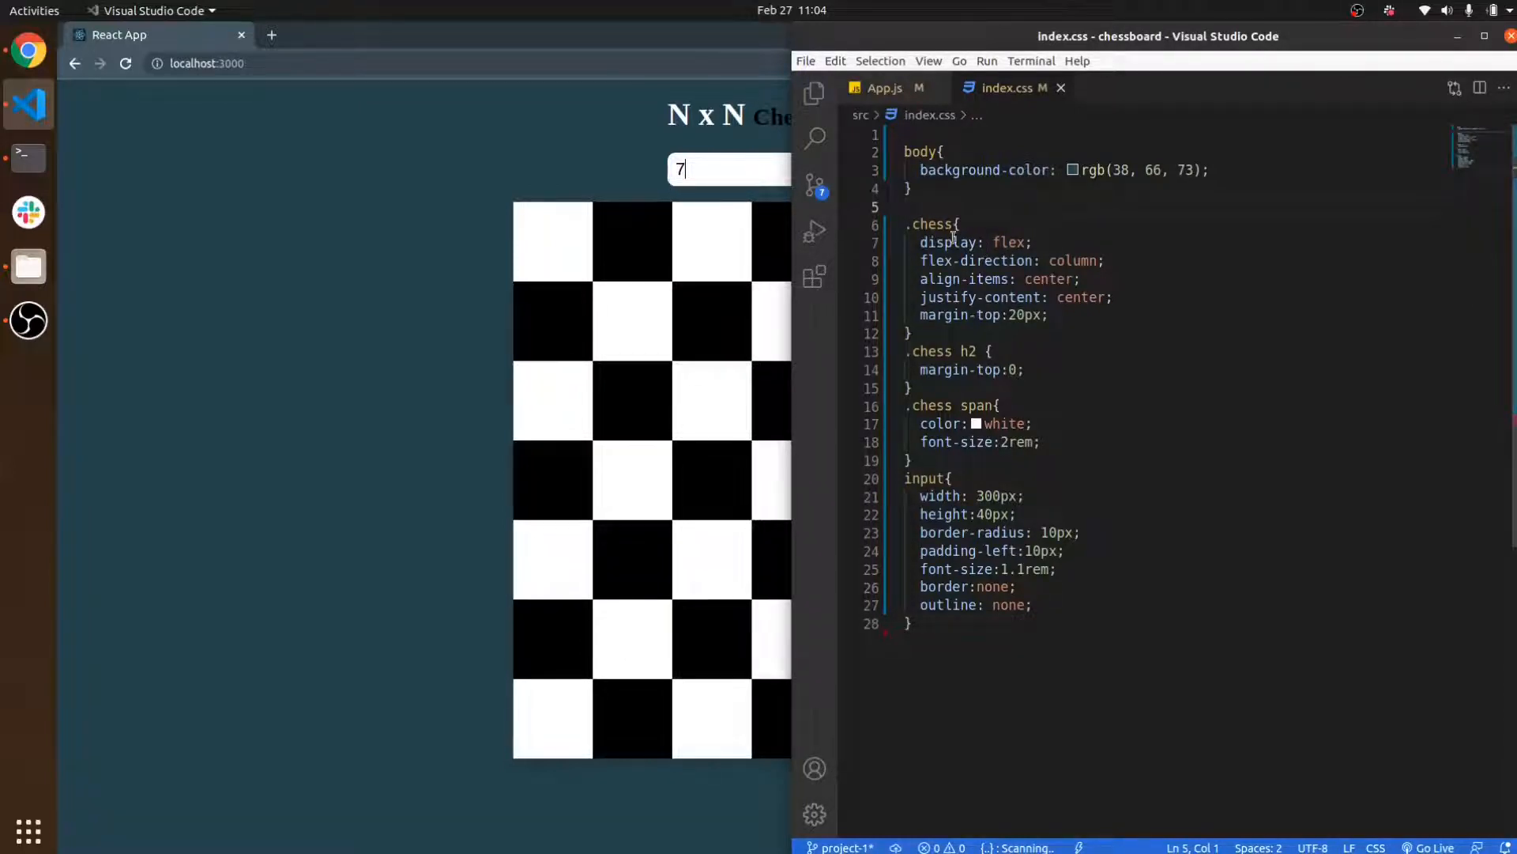
pyautogui.moveTo(950, 241)
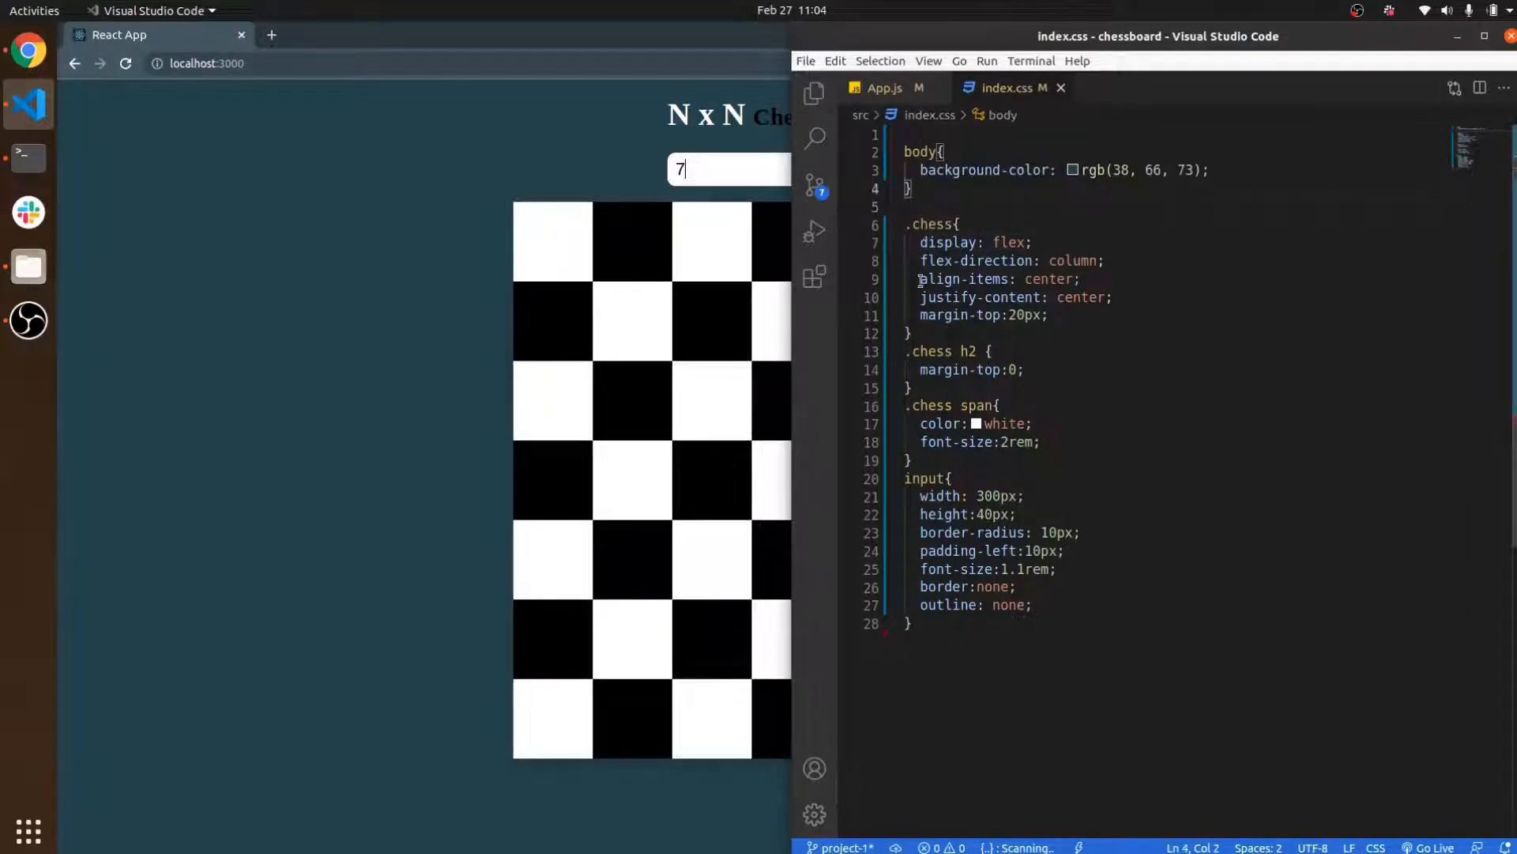
pyautogui.moveTo(920, 279); pyautogui.dragTo(1112, 298)
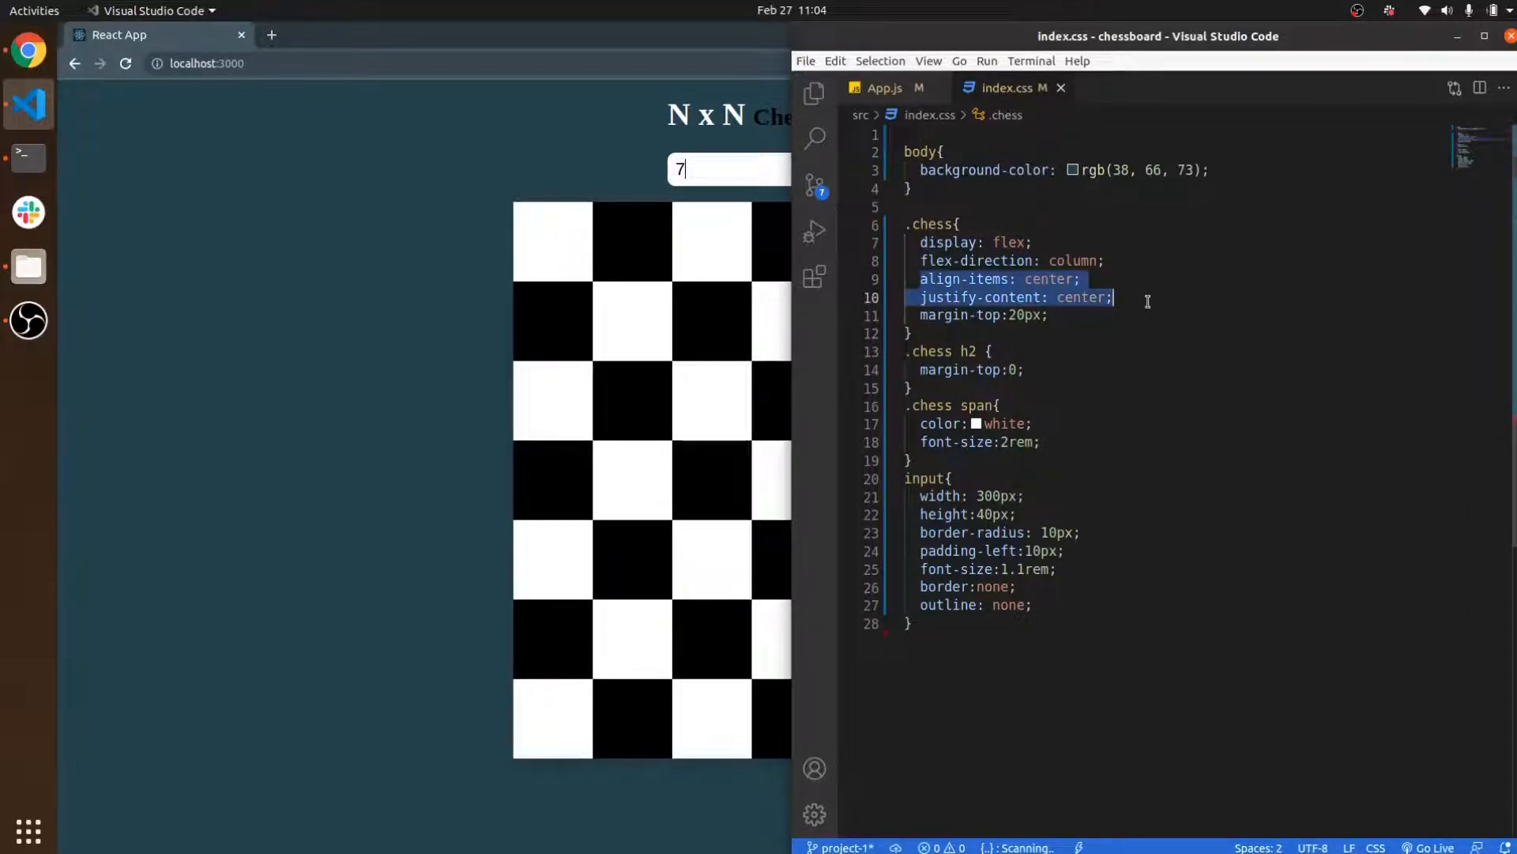
pyautogui.click(939, 461)
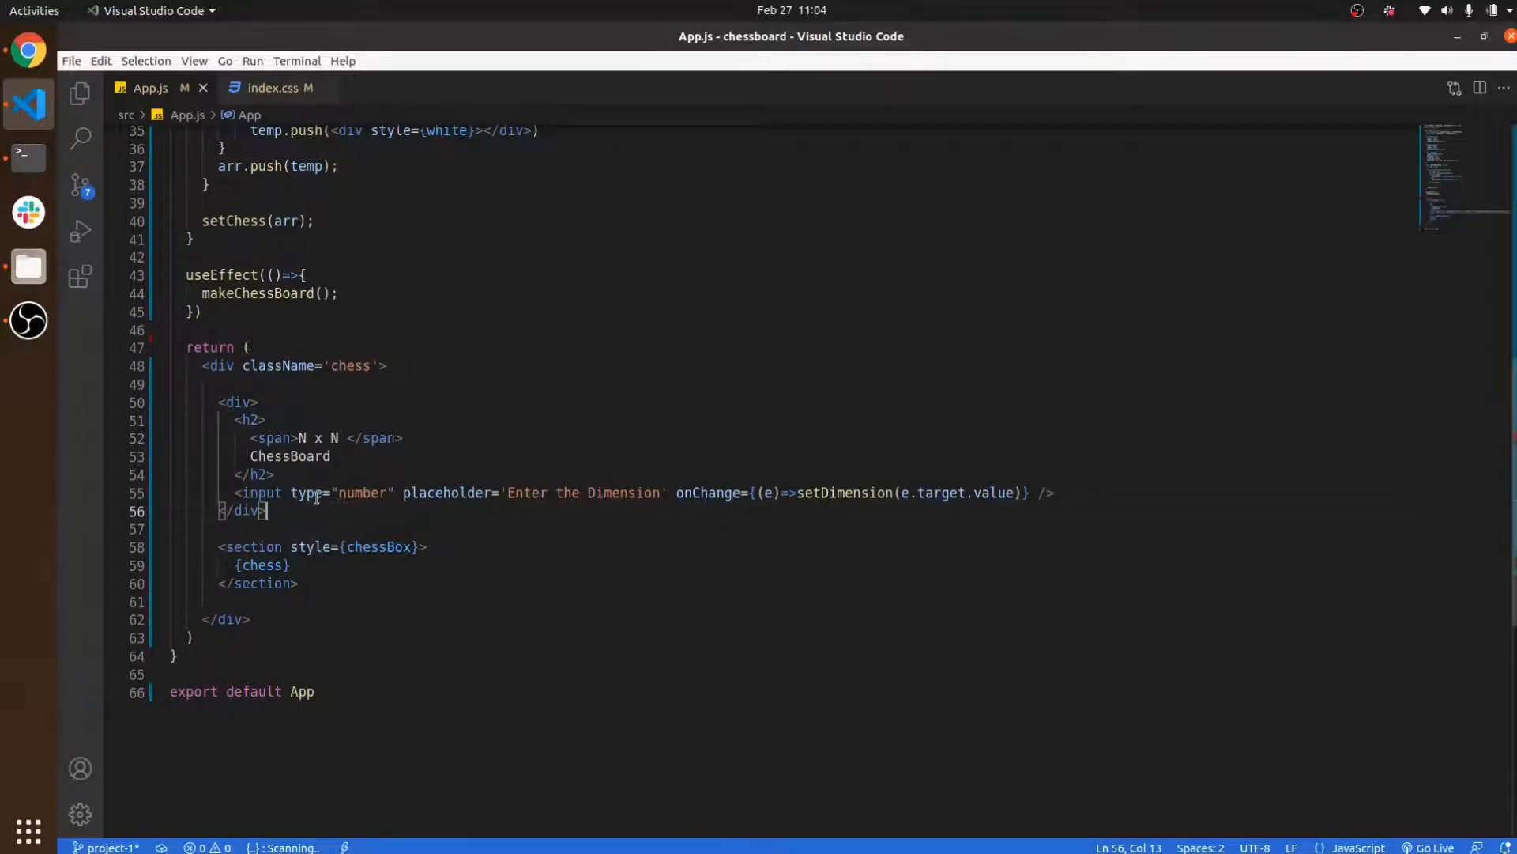
# - Point out the App.js section styled with chessBox that renders the chess array
pyautogui.click(423, 547)
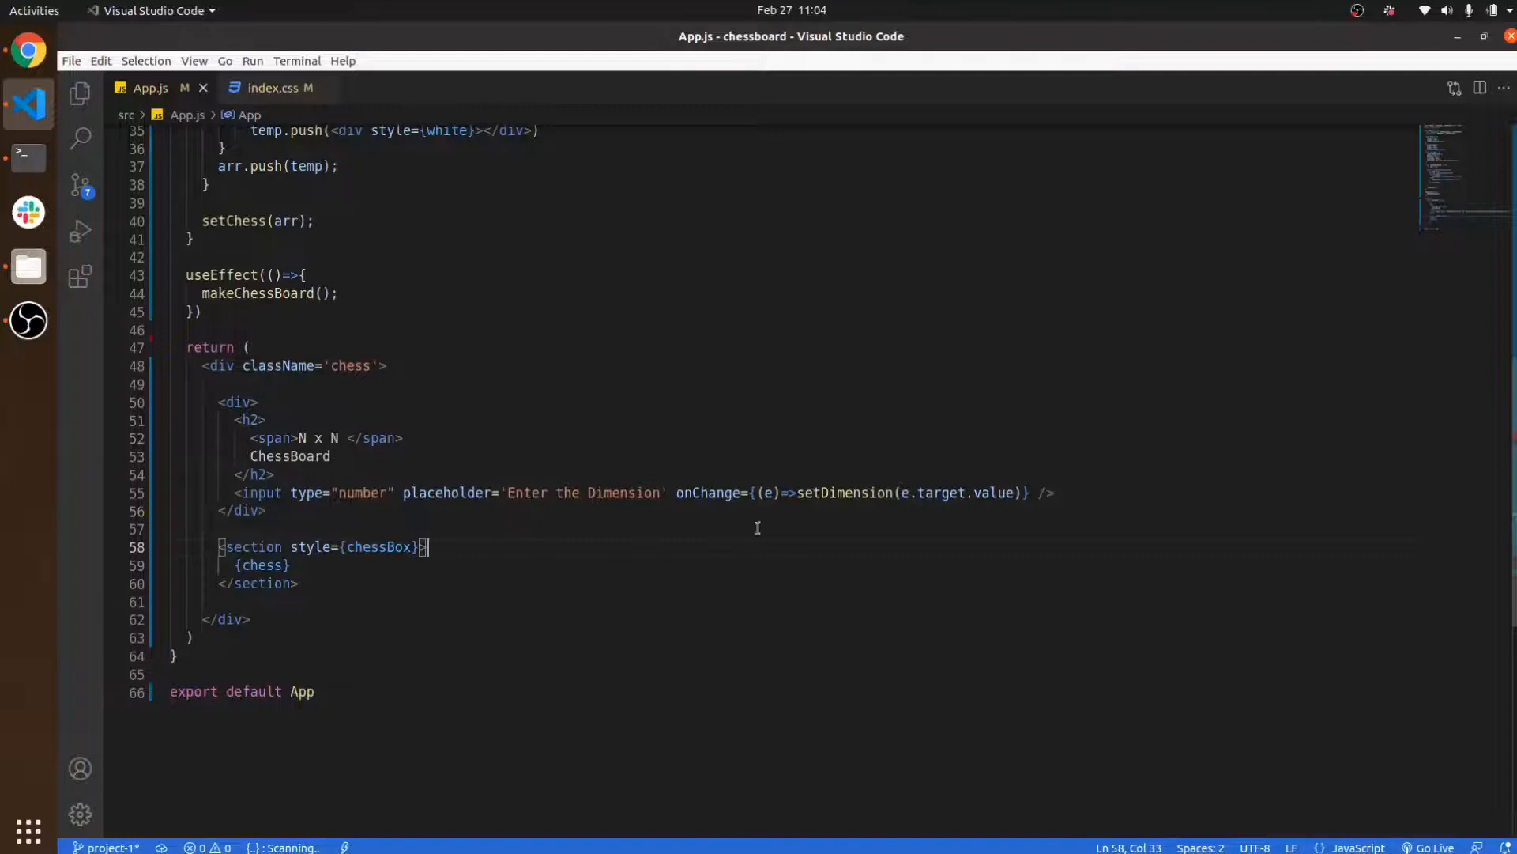
pyautogui.moveTo(743, 507)
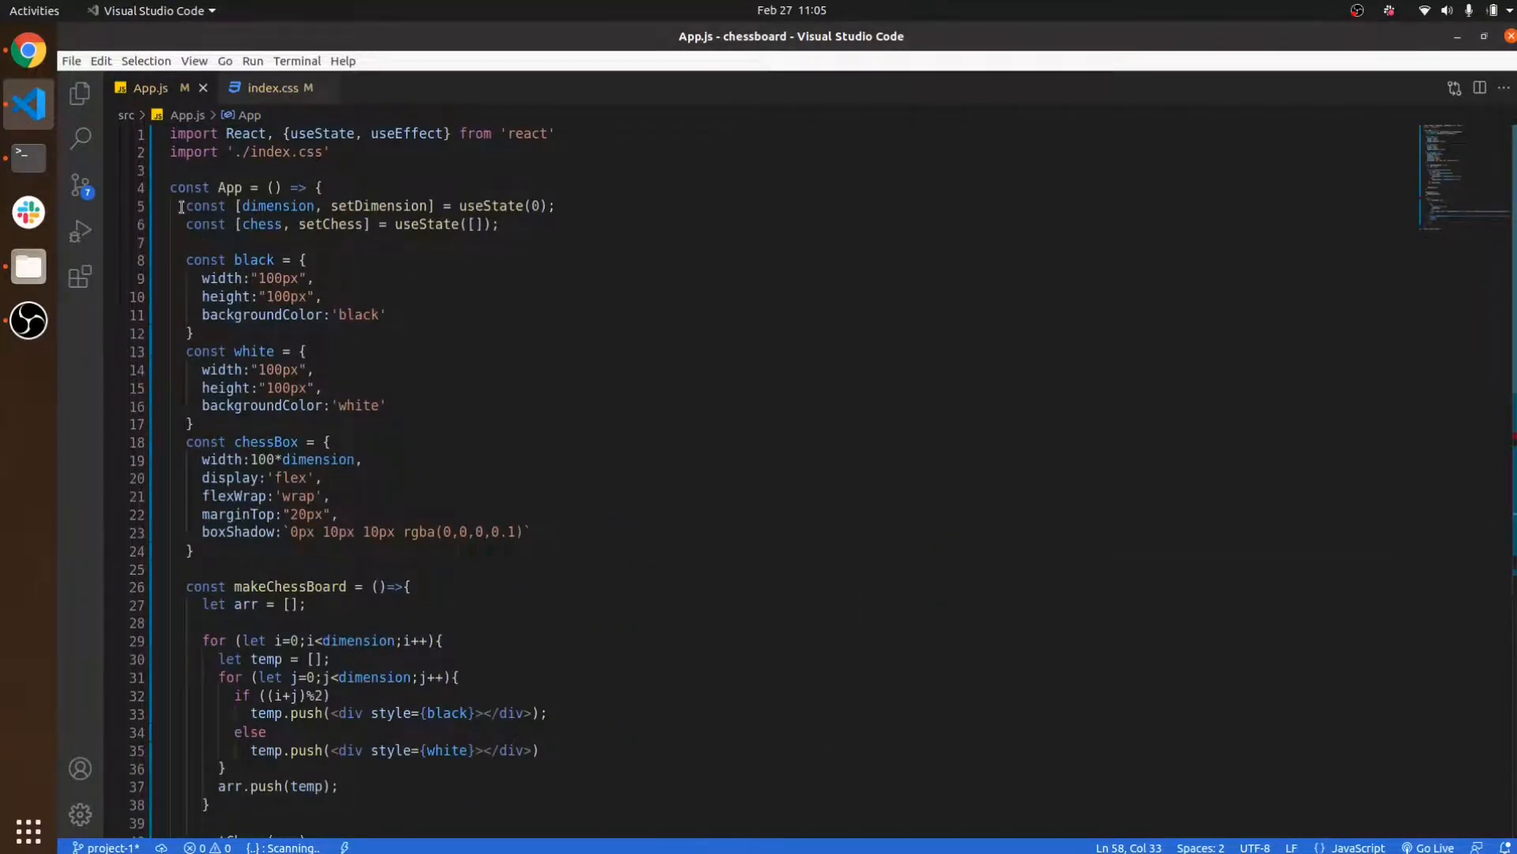
pyautogui.scroll(-3)
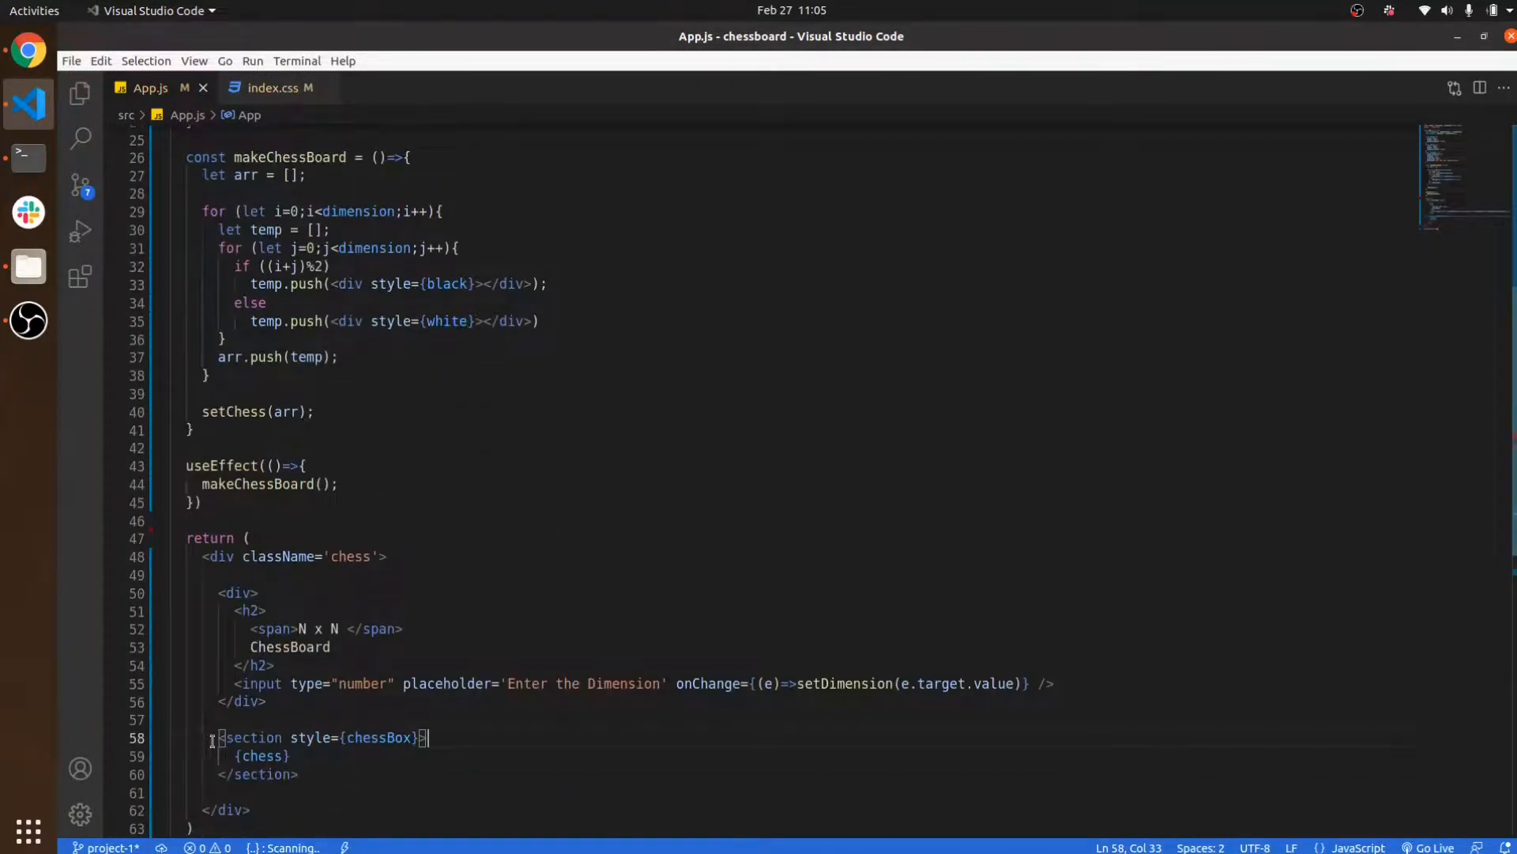
pyautogui.doubleClick(262, 756)
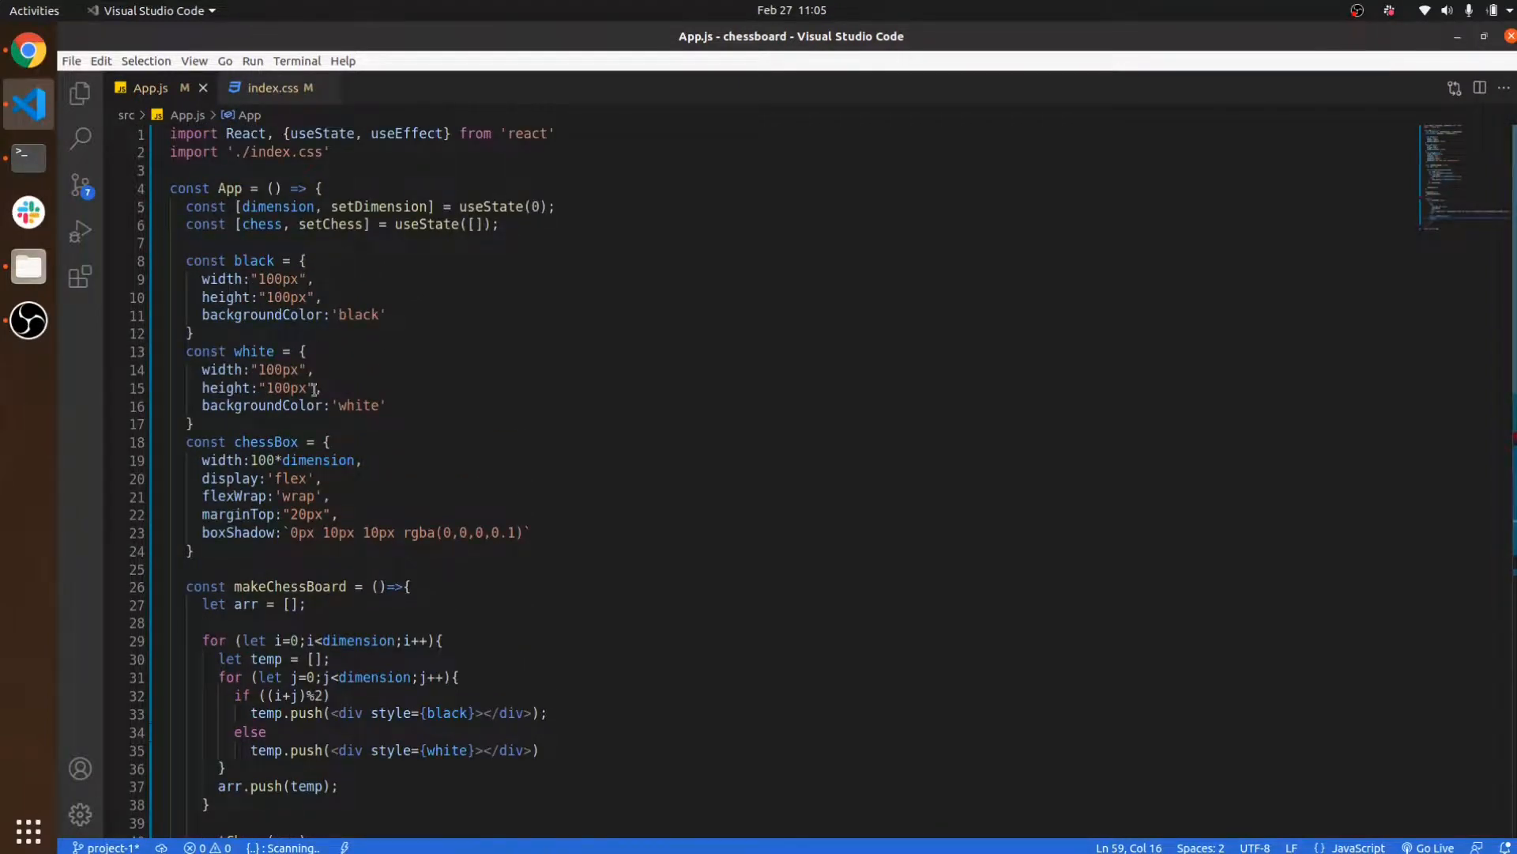
pyautogui.scroll(-3)
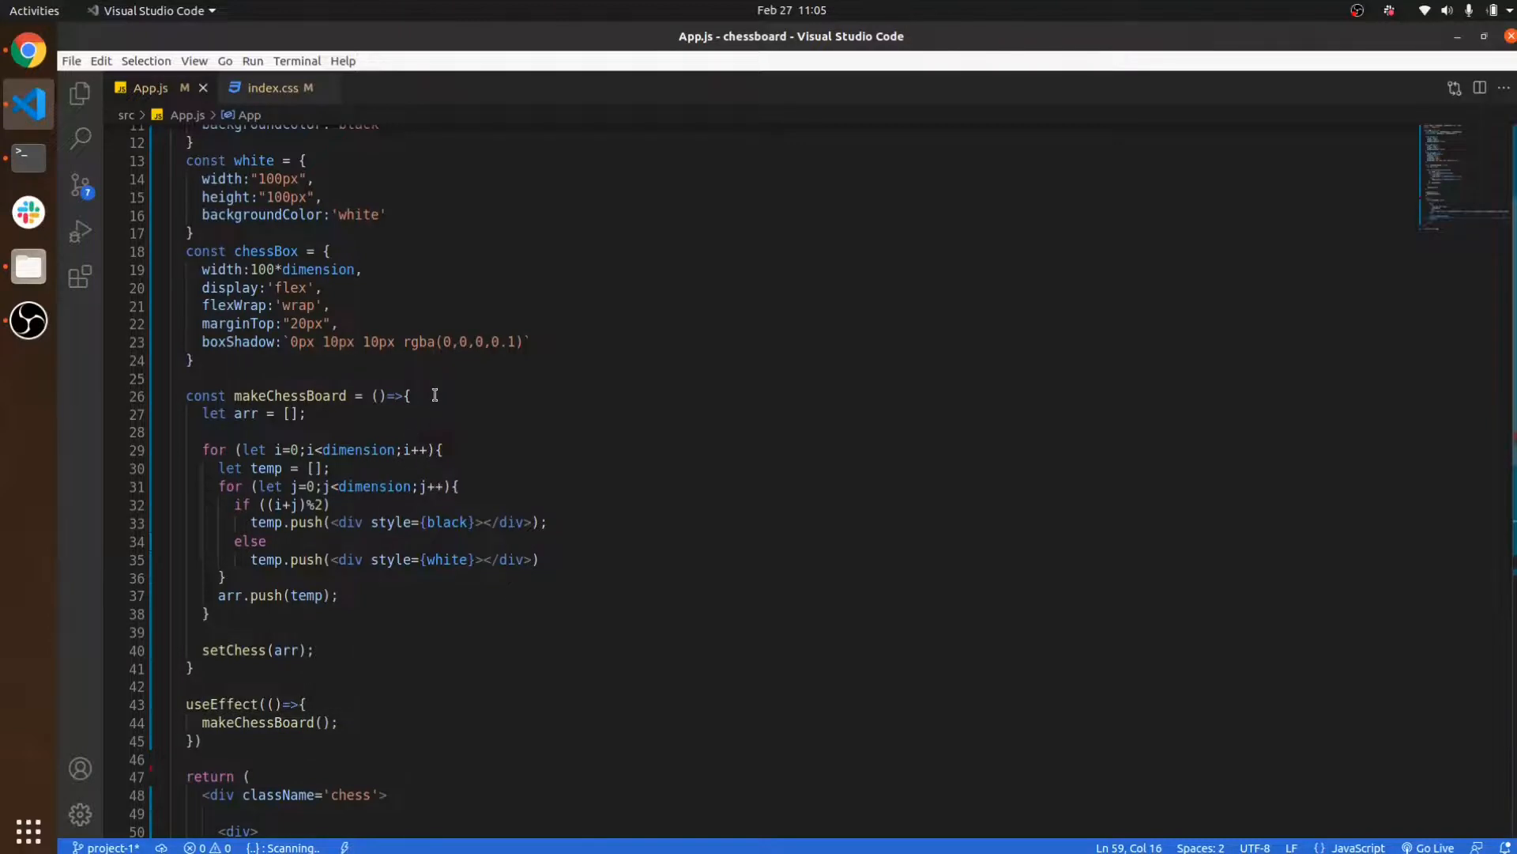
pyautogui.click(408, 396)
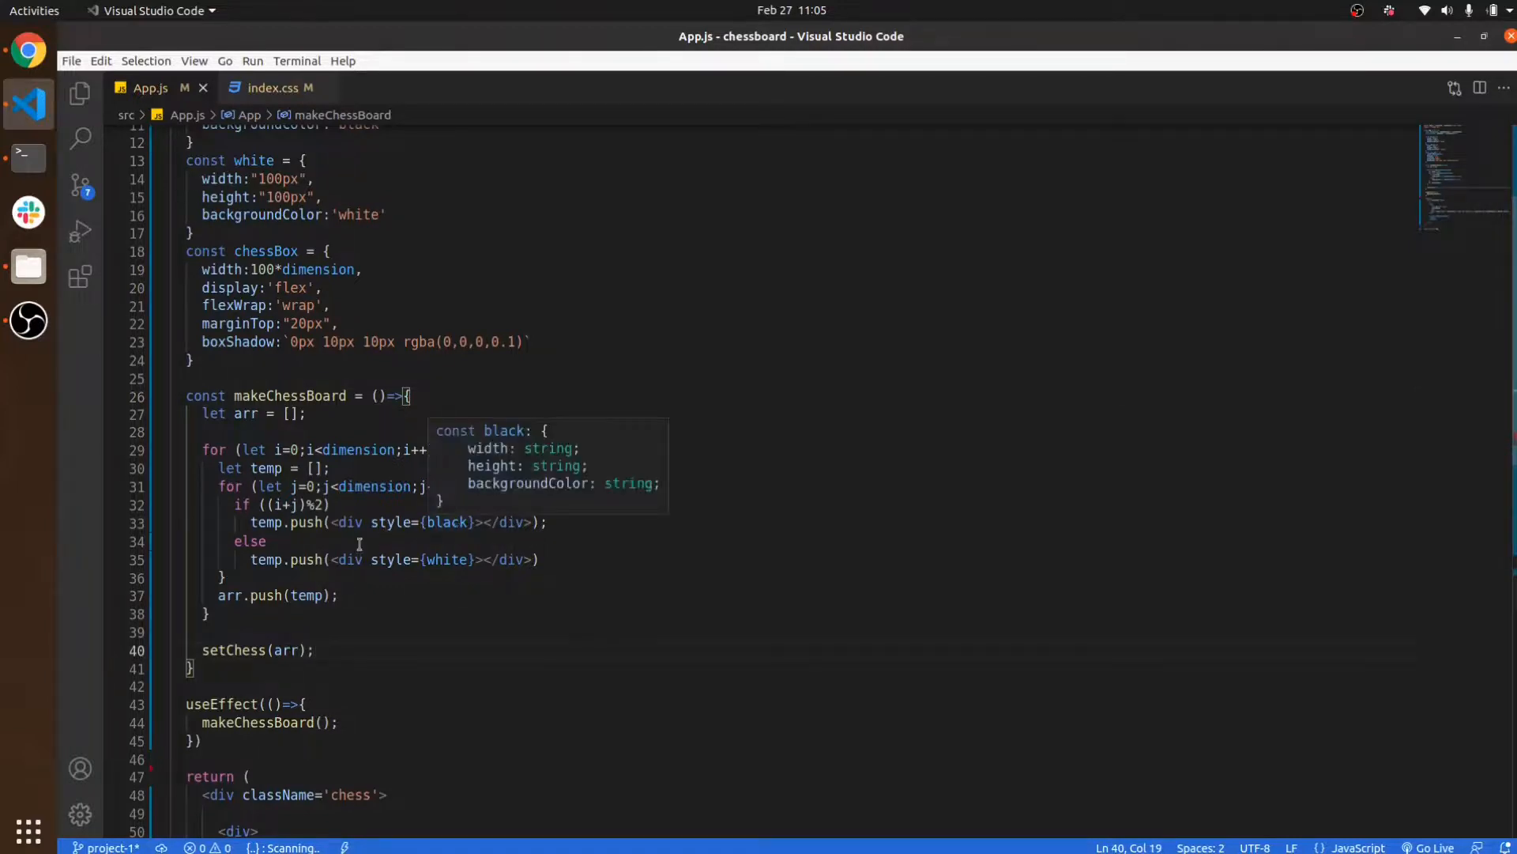
pyautogui.moveTo(452, 573)
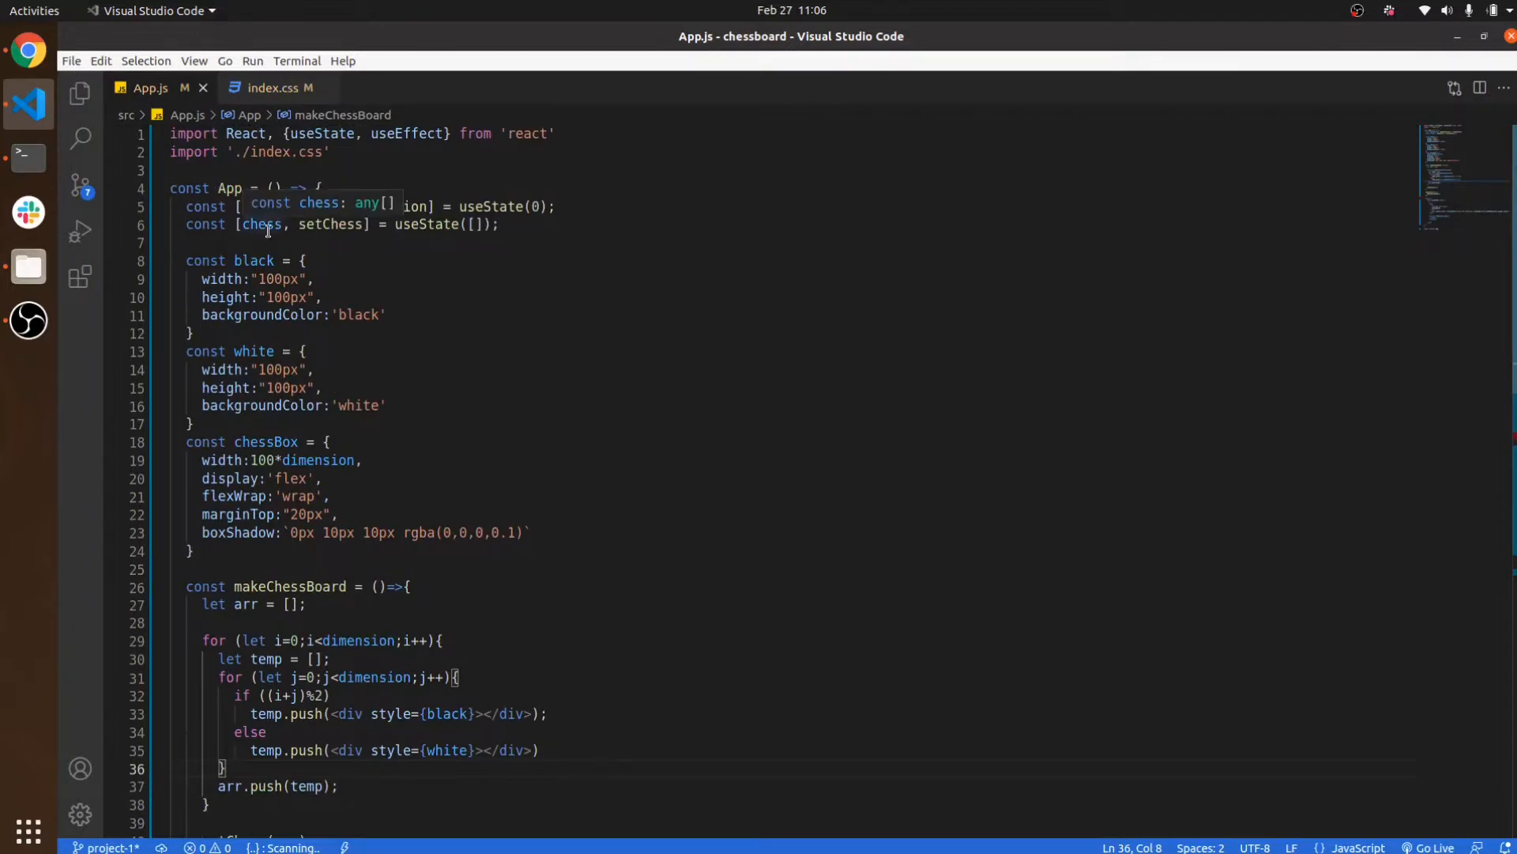
pyautogui.scroll(-3)
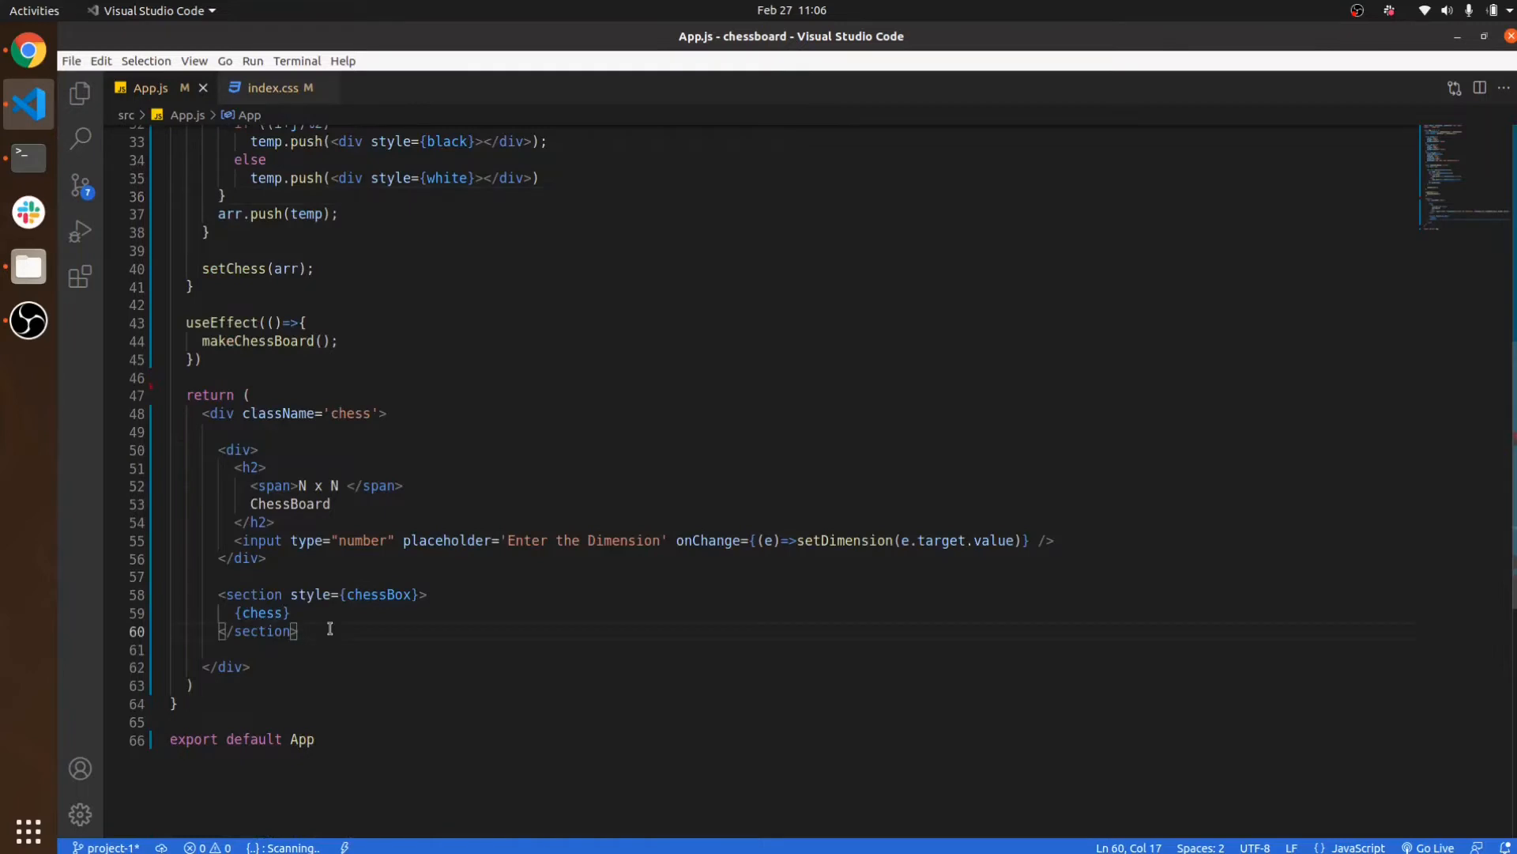
pyautogui.moveTo(445, 516)
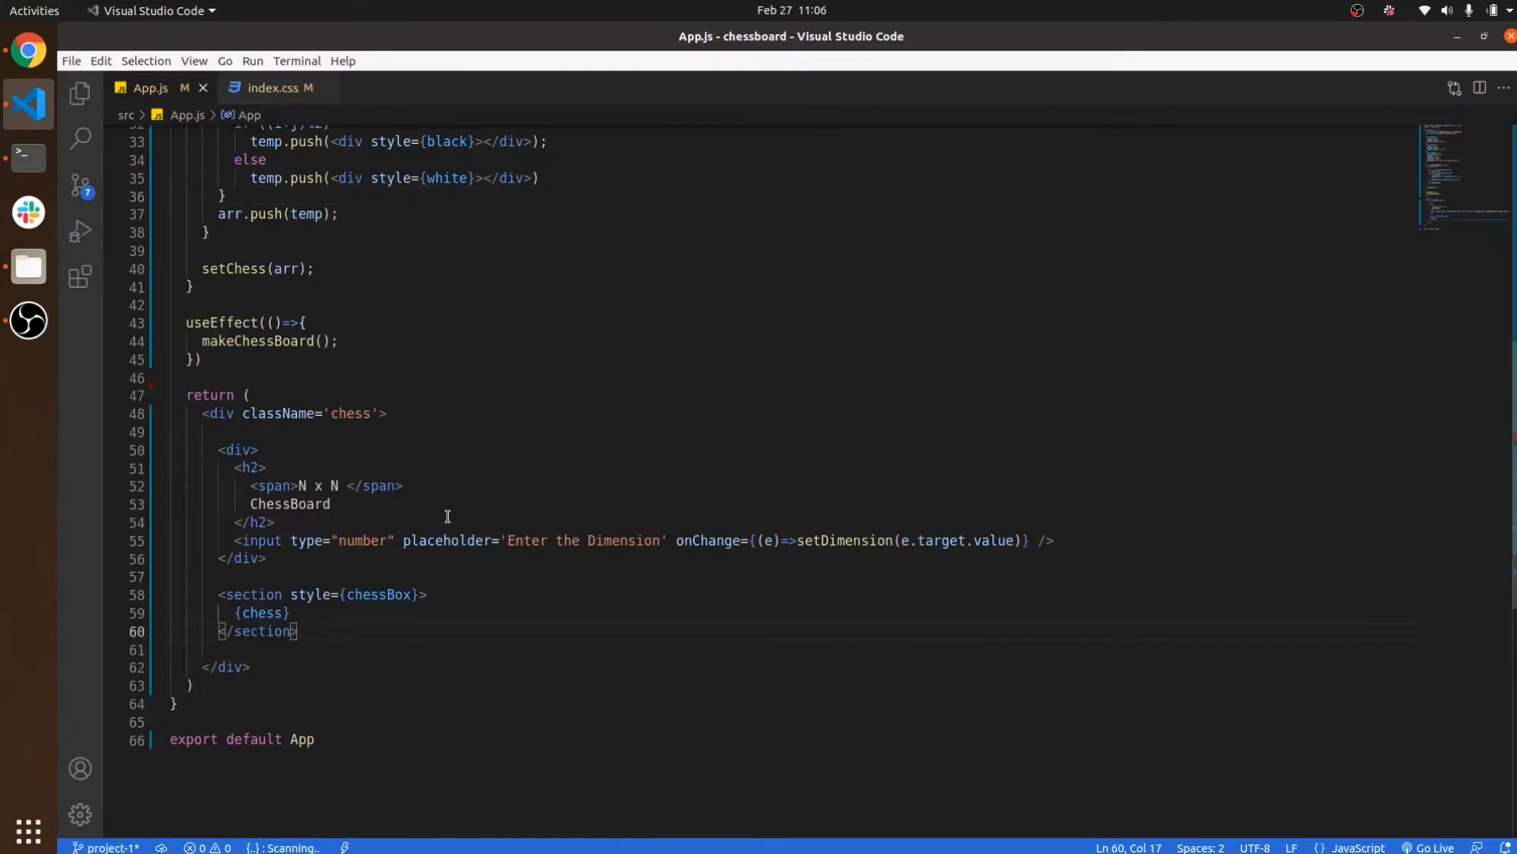